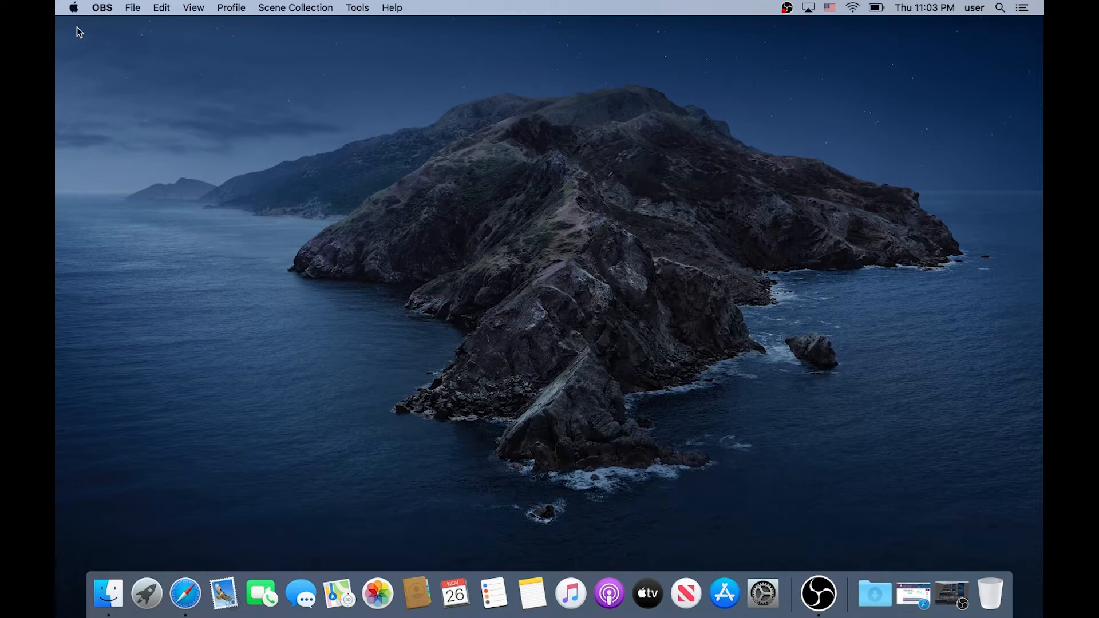
- Launch Safari from the Dock
{"action": "left_click", "coordinate": [184, 594]}
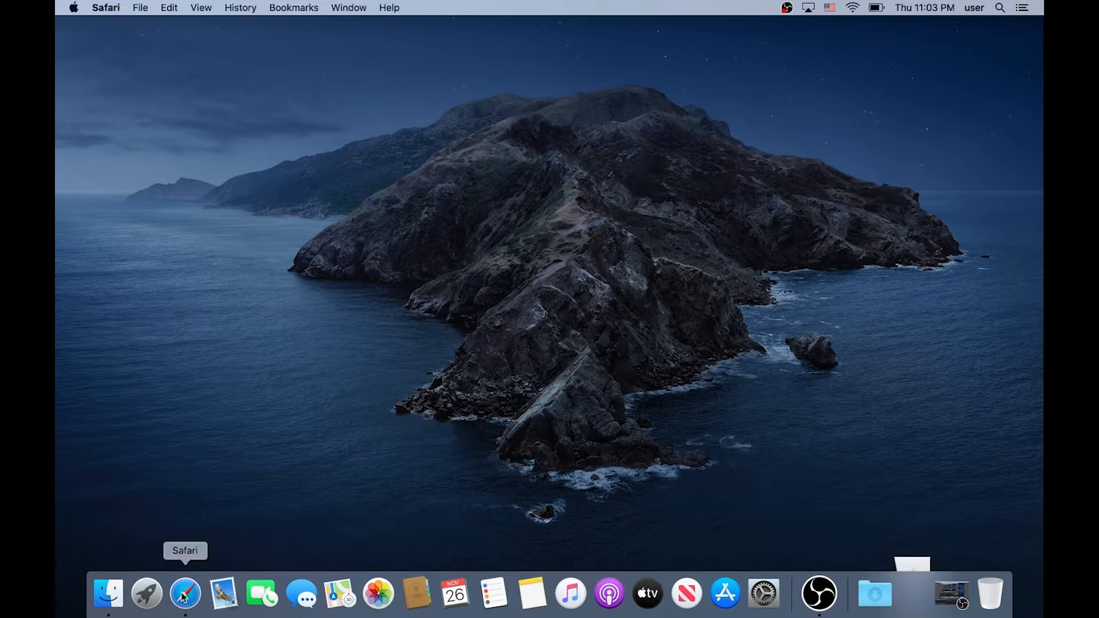
- Download the Angry IP Scanner Mac zipped application bundle from angryip.org, allowing downloads
{"action": "left_click", "coordinate": [185, 593]}
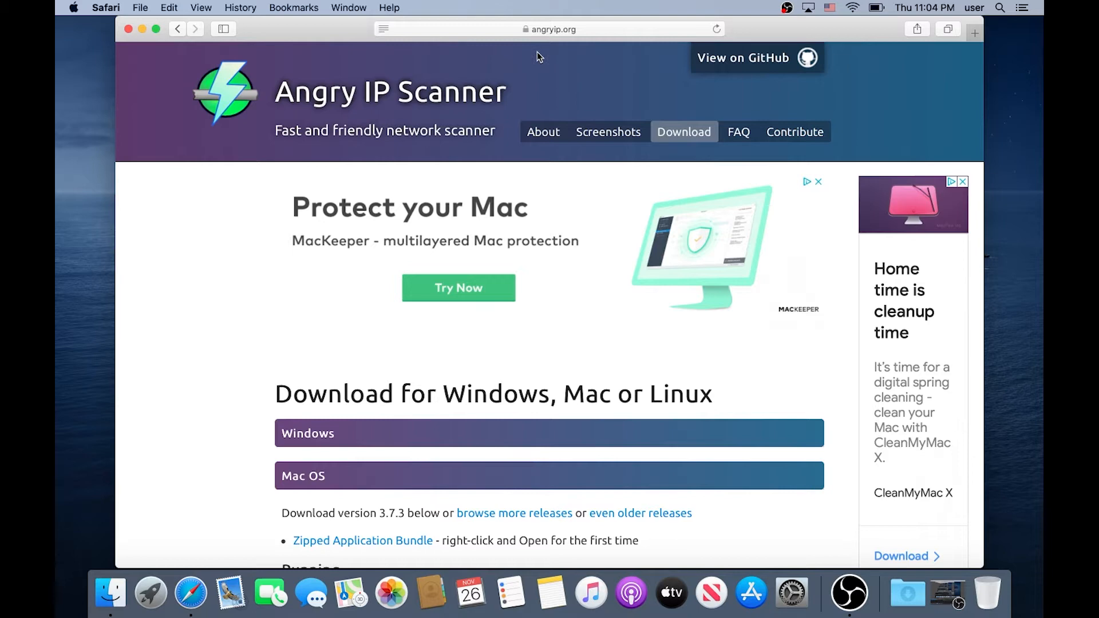
{"action": "mouse_move", "coordinate": [269, 252]}
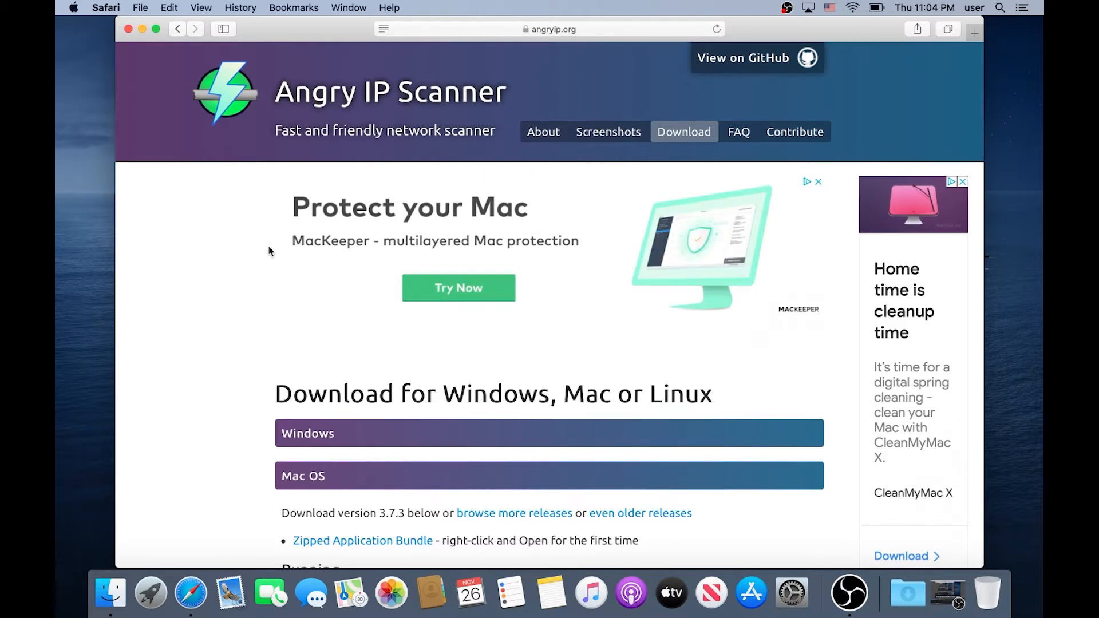
{"action": "scroll", "scroll_direction": "down", "scroll_amount": 3}
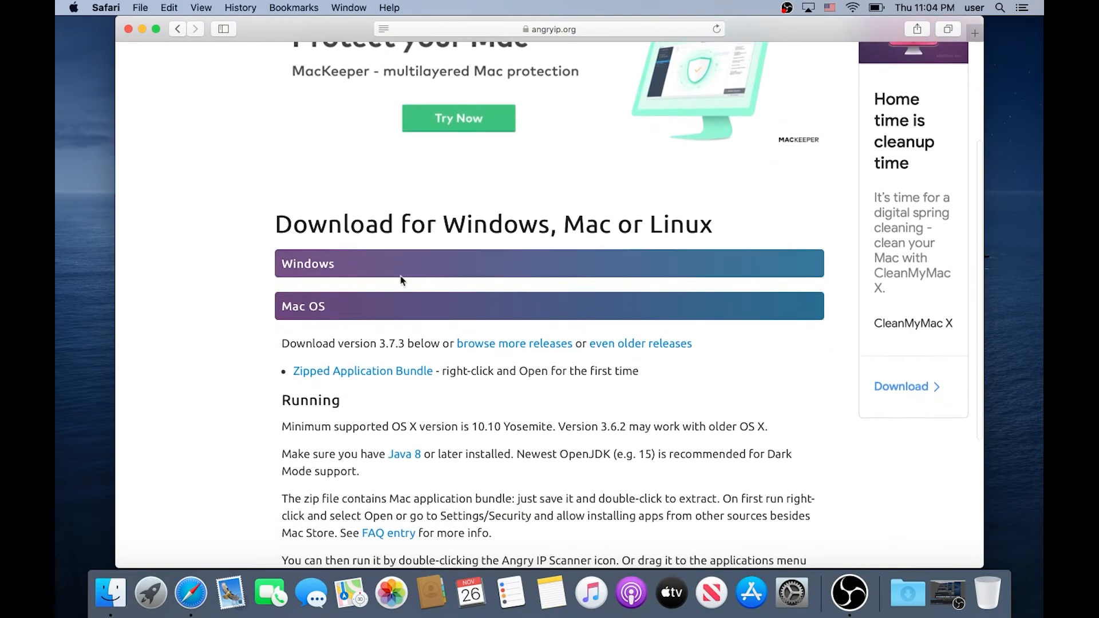
{"action": "mouse_move", "coordinate": [343, 379]}
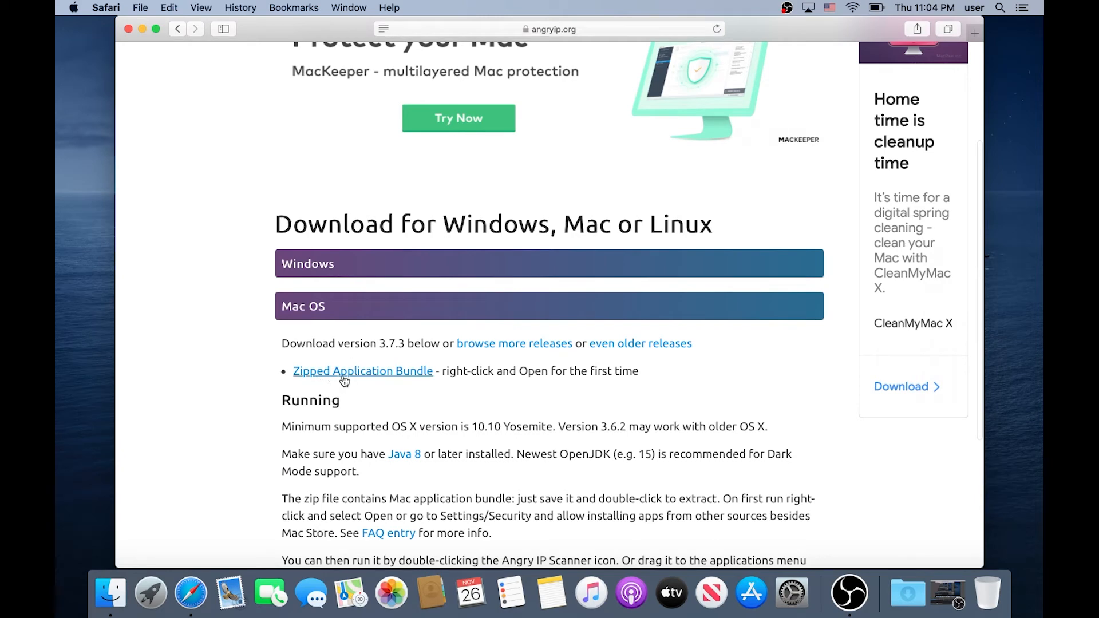
{"action": "left_click", "coordinate": [362, 371]}
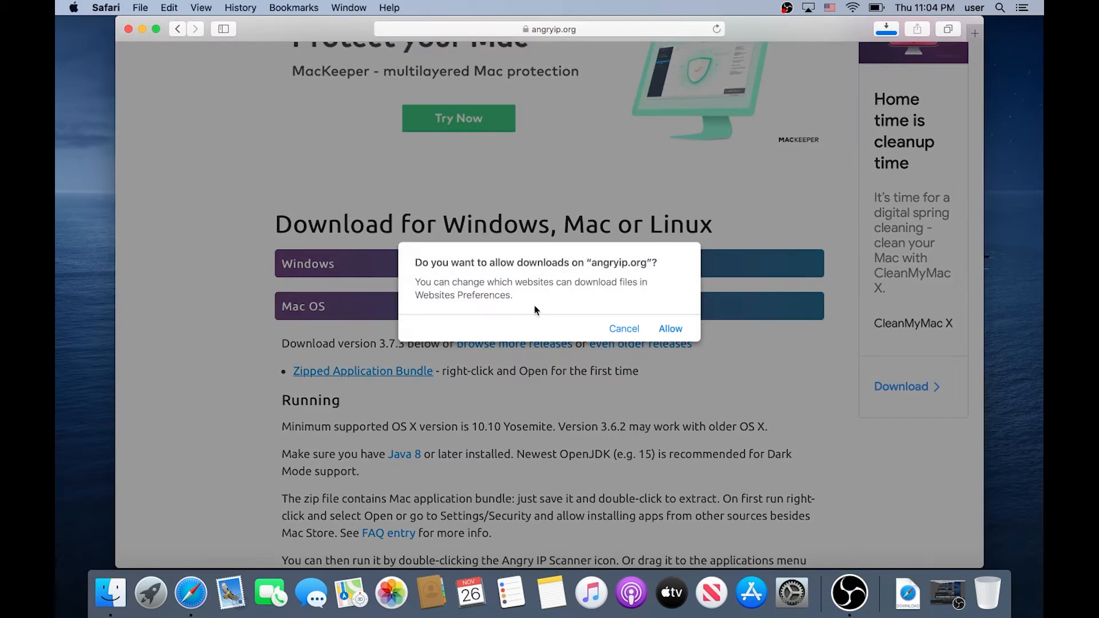
{"action": "left_click", "coordinate": [668, 328]}
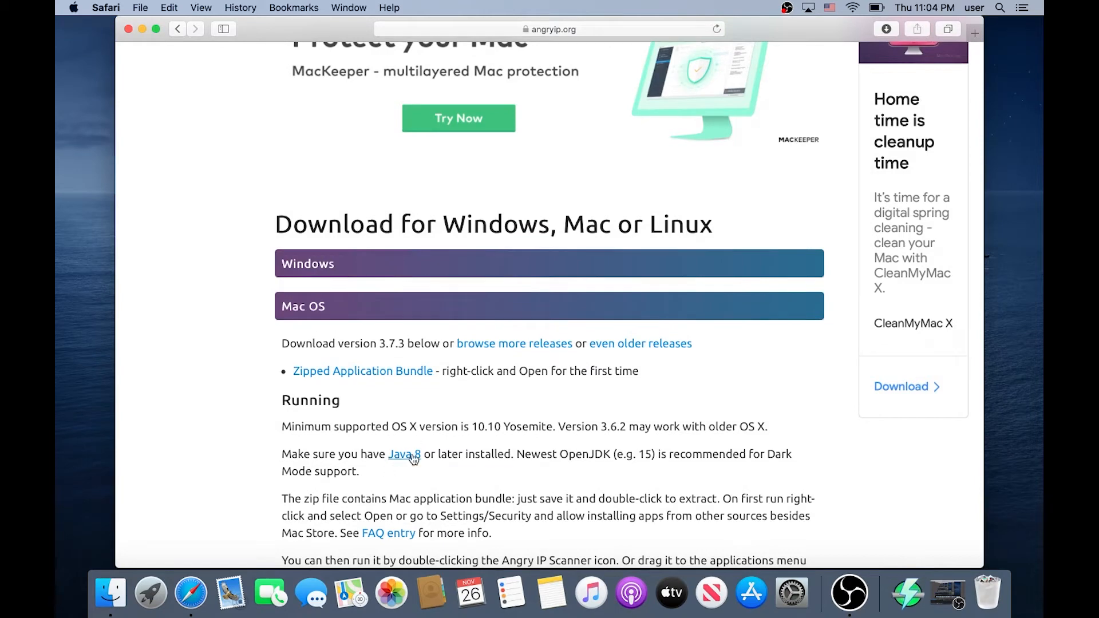
{"action": "mouse_move", "coordinate": [405, 461]}
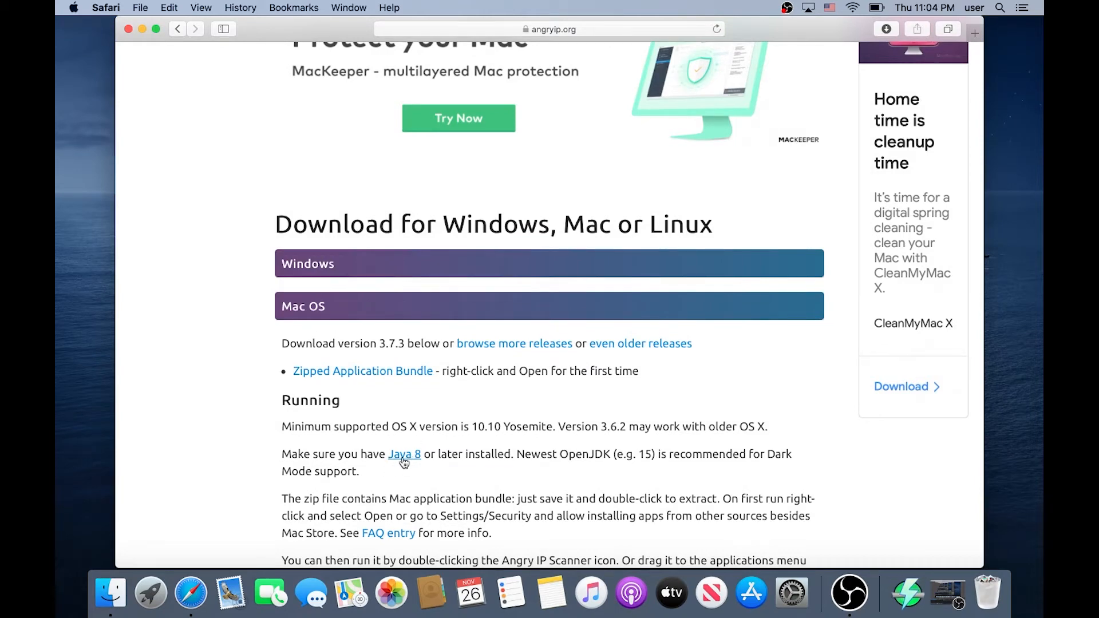
{"action": "mouse_move", "coordinate": [412, 459]}
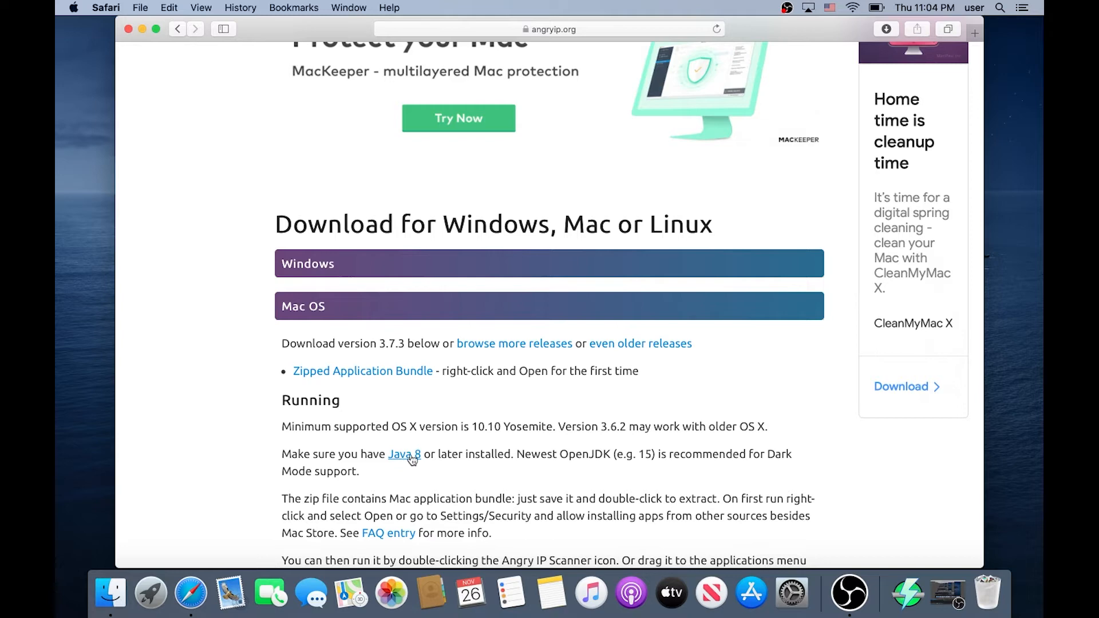
- Download the latest OpenJDK 11 HotSpot installer from AdoptOpenJDK, then close Safari's window
{"action": "left_click", "coordinate": [404, 454]}
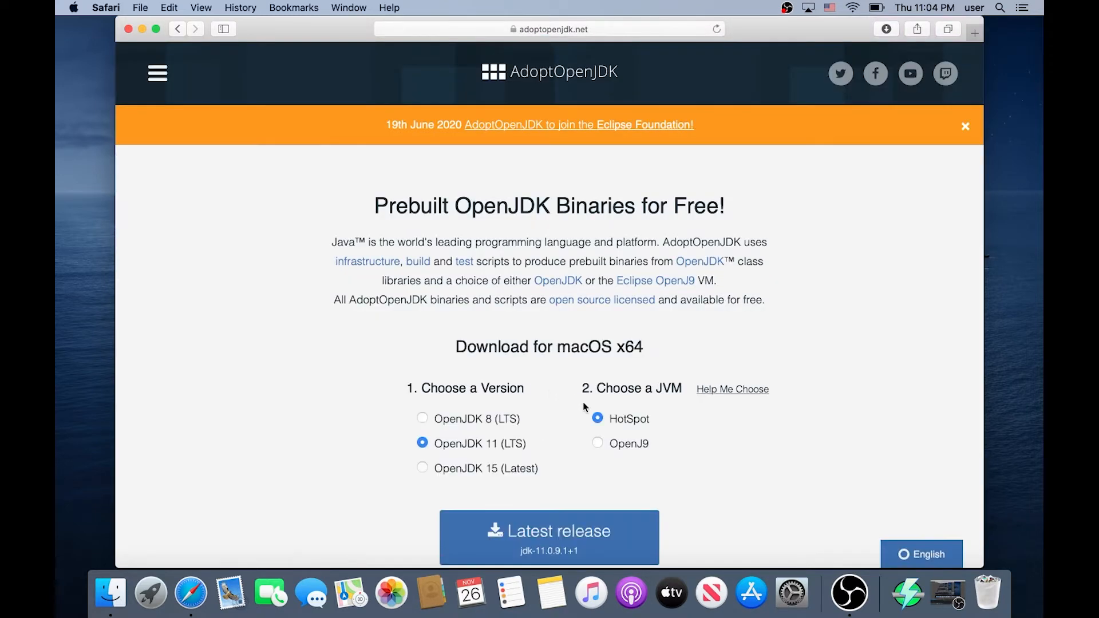
{"action": "scroll", "scroll_direction": "down", "scroll_amount": 3}
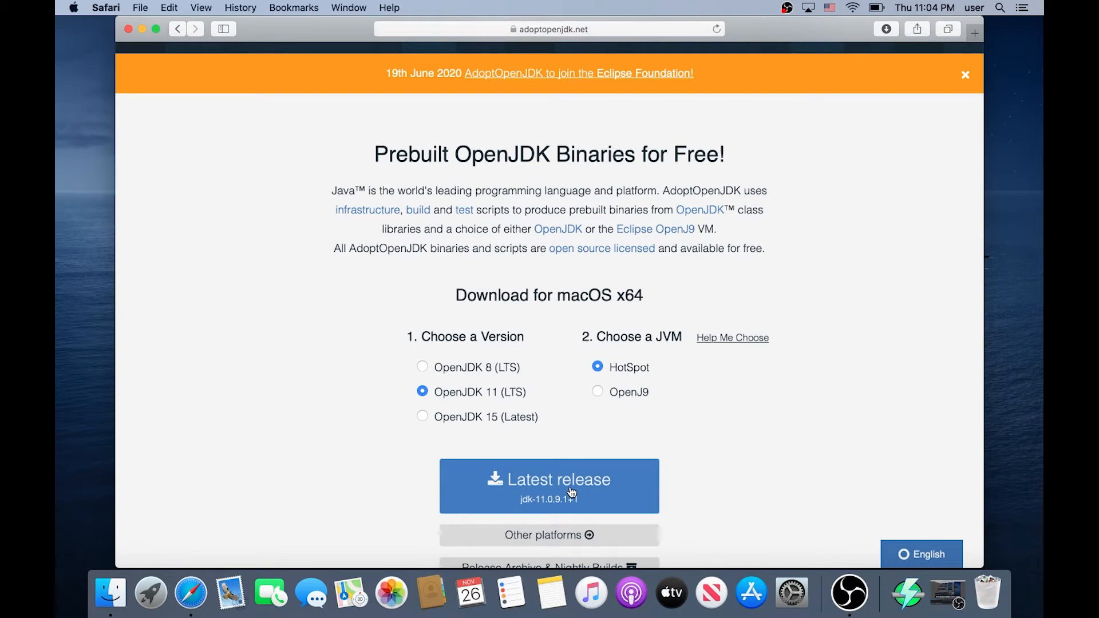
{"action": "left_click", "coordinate": [549, 485]}
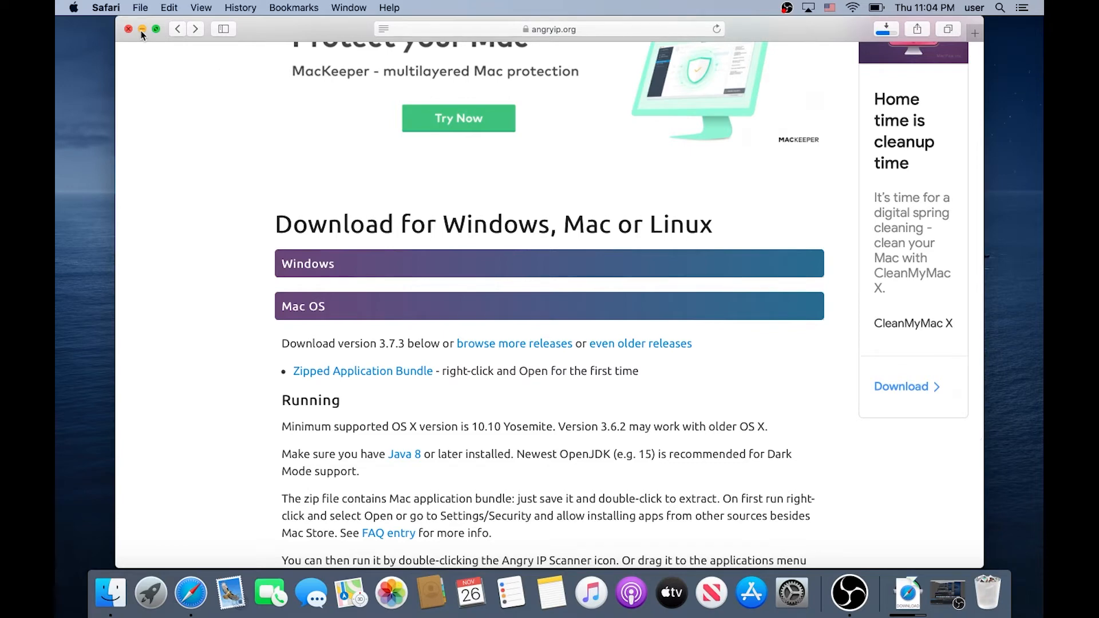
{"action": "left_click", "coordinate": [128, 28]}
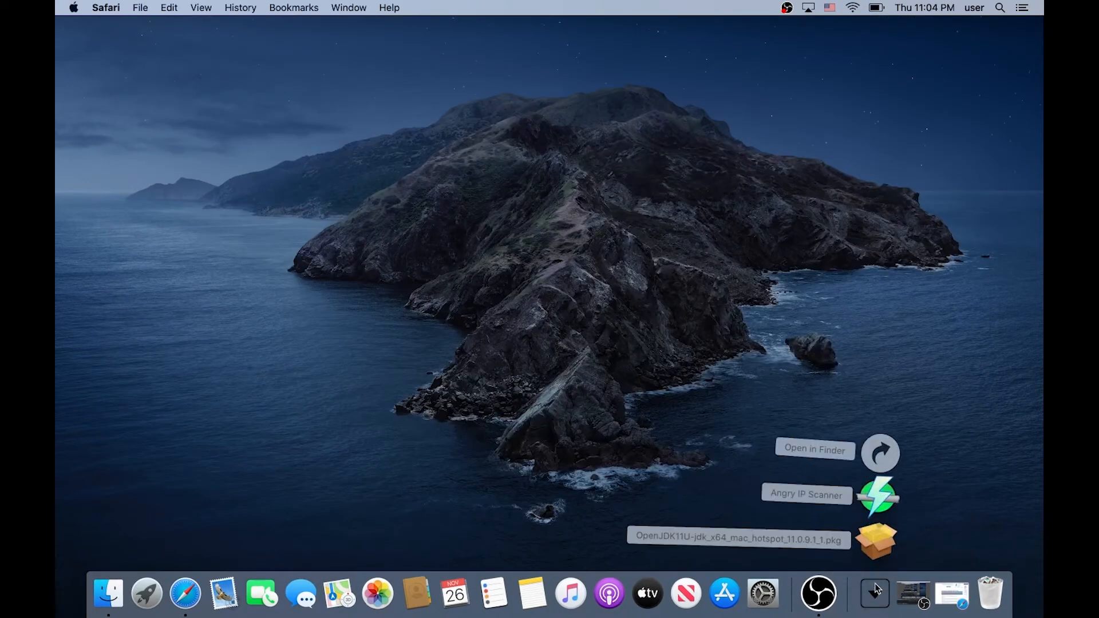
{"action": "mouse_move", "coordinate": [880, 550]}
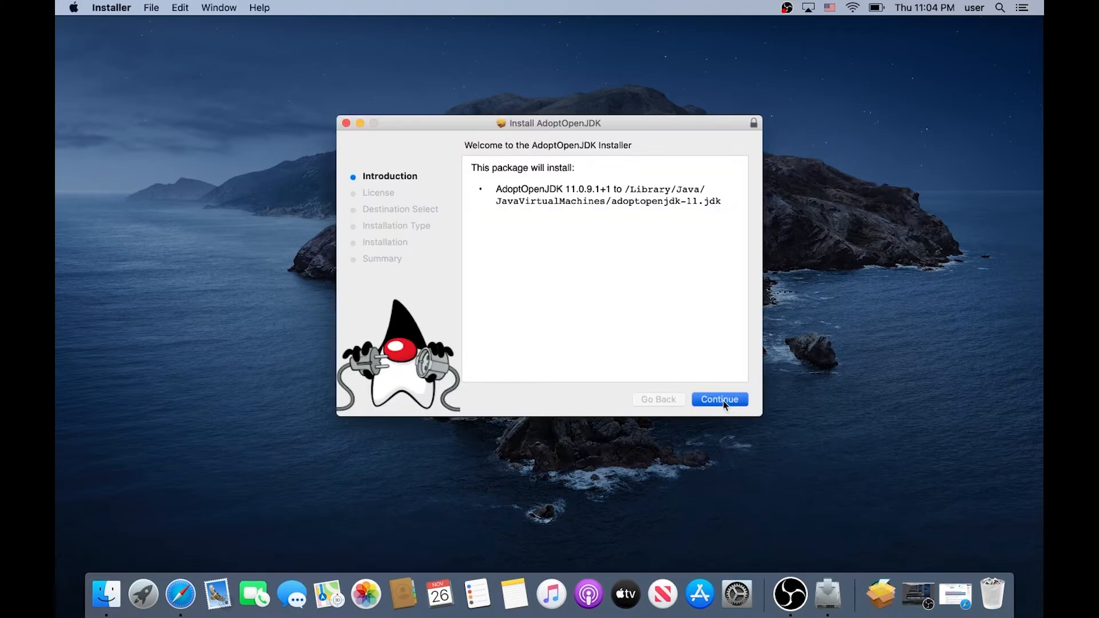
- Install AdoptOpenJDK 11.0.9.1, accepting the license and password, then trash the package
{"action": "left_click", "coordinate": [718, 398]}
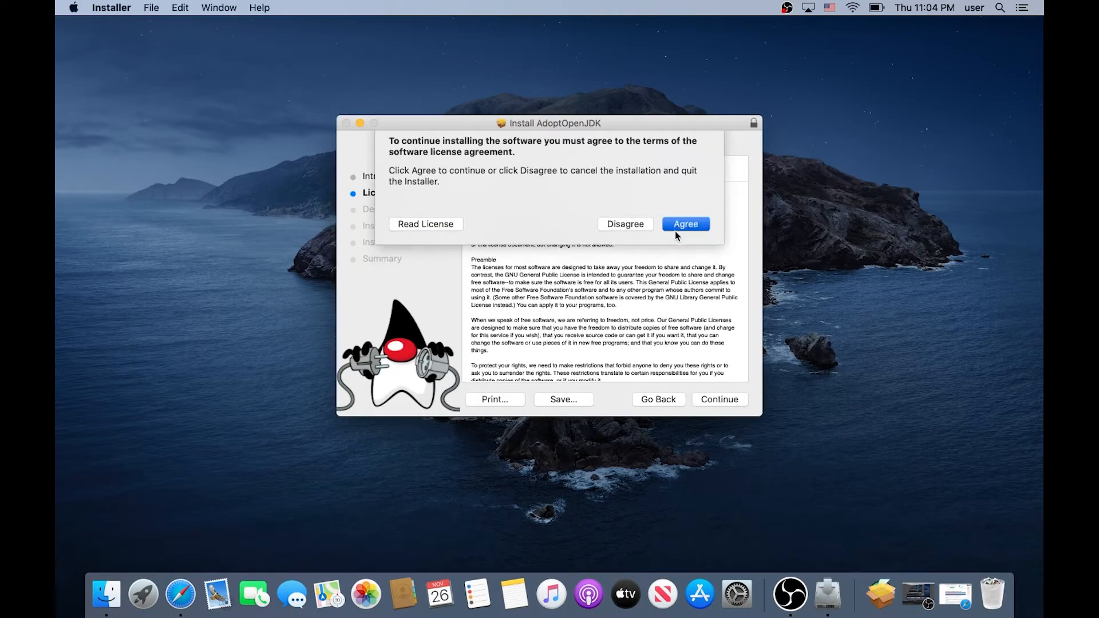
{"action": "left_click", "coordinate": [684, 224]}
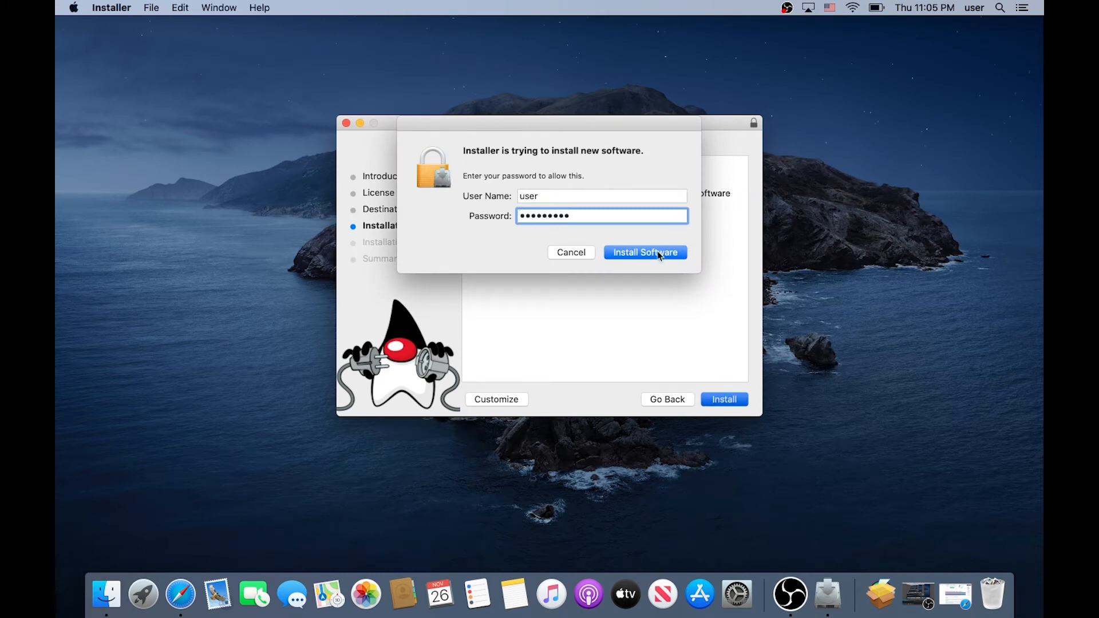
{"action": "left_click", "coordinate": [643, 253]}
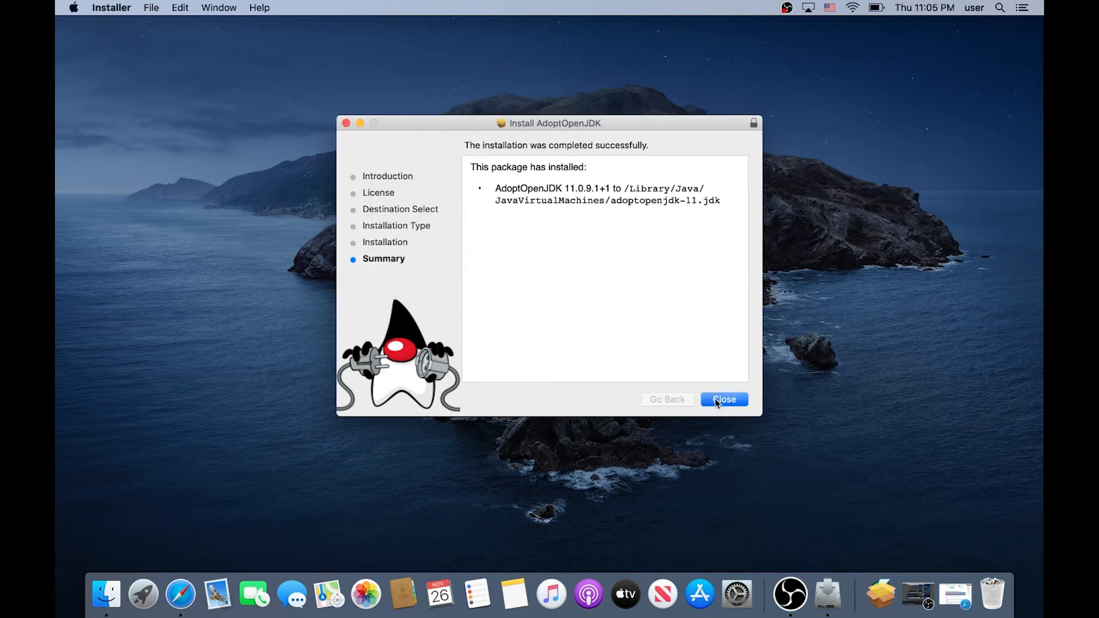
{"action": "left_click", "coordinate": [724, 399]}
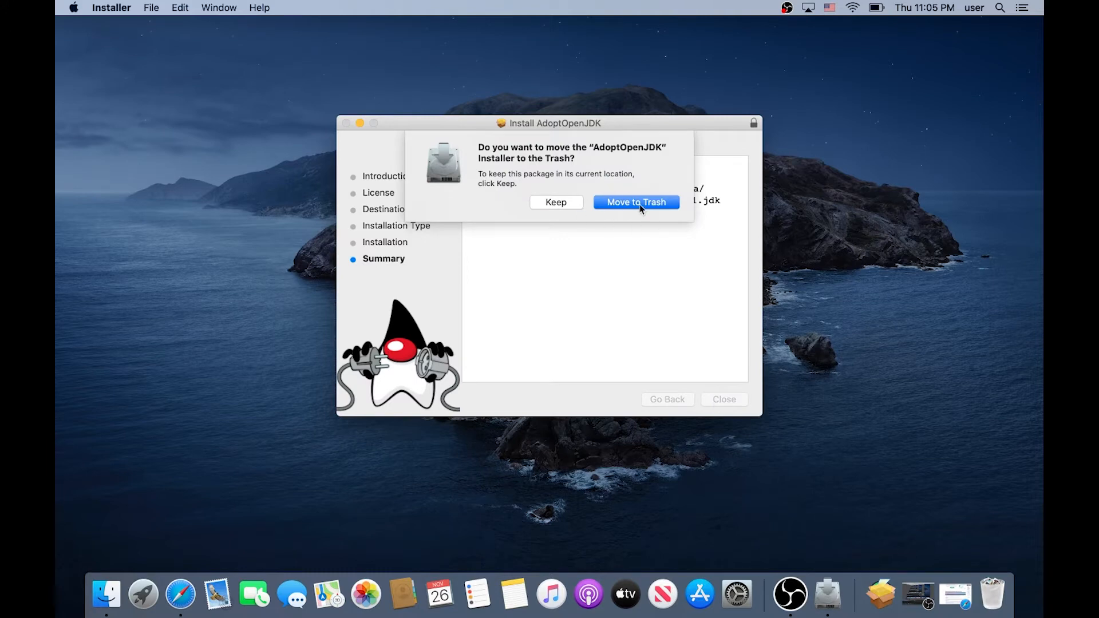
{"action": "left_click", "coordinate": [634, 202]}
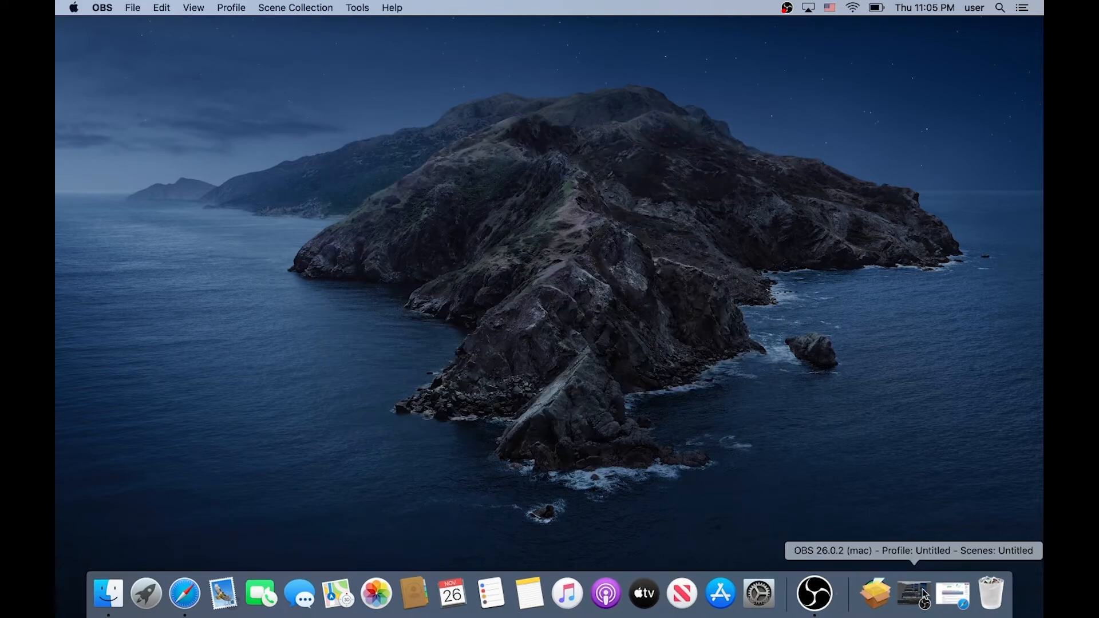
- Launch the downloaded Angry IP Scanner past the Gatekeeper warning and dismiss Getting Started
{"action": "left_click", "coordinate": [874, 594]}
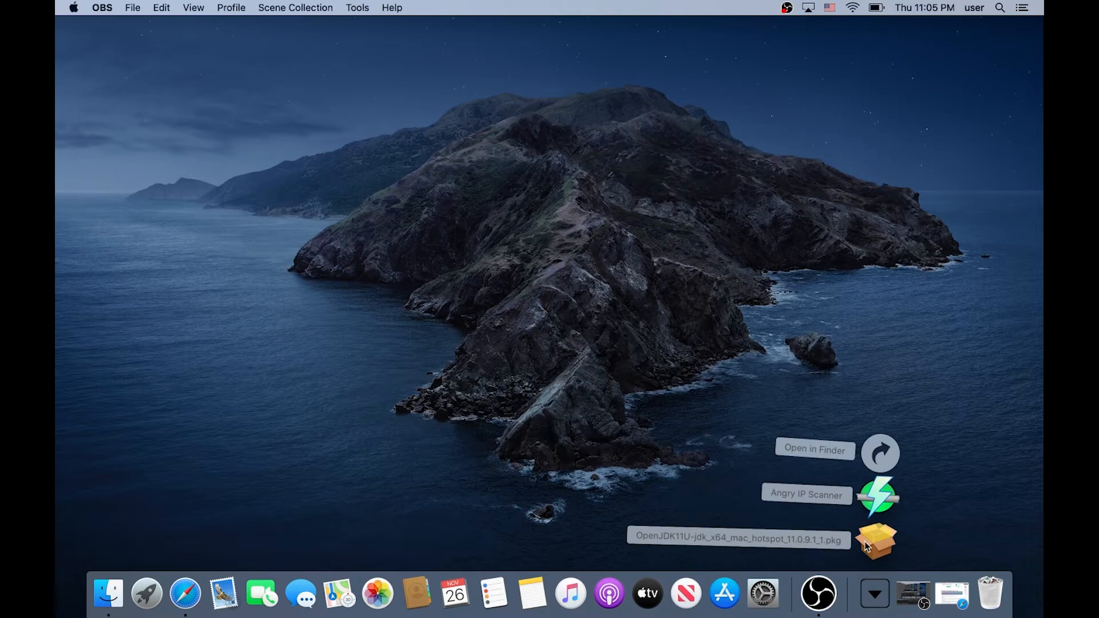
{"action": "mouse_move", "coordinate": [876, 501]}
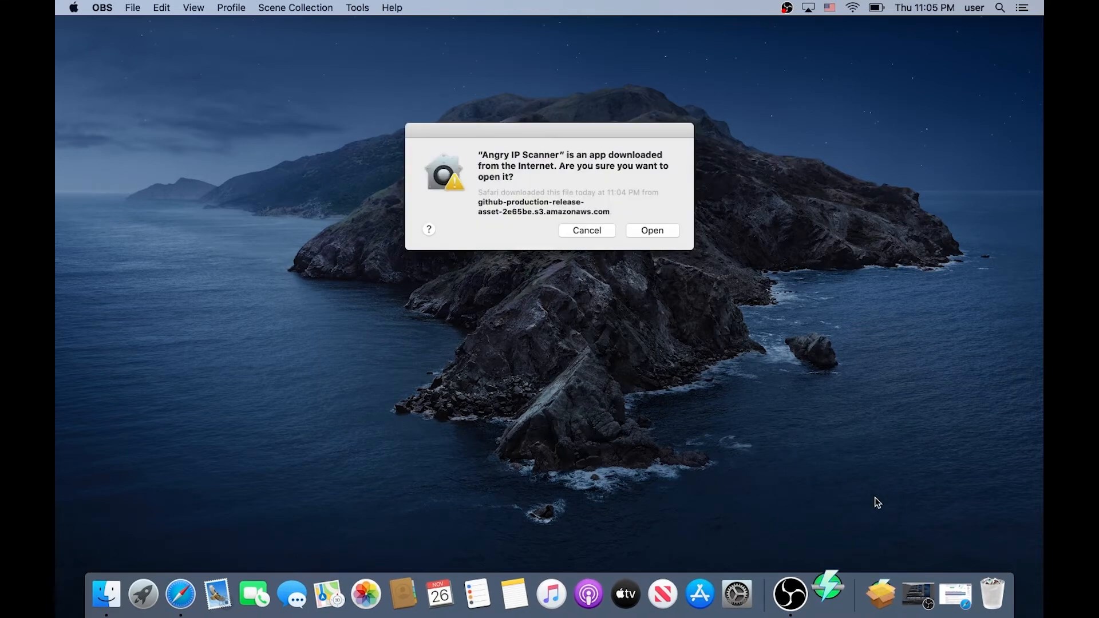
{"action": "left_click", "coordinate": [650, 231]}
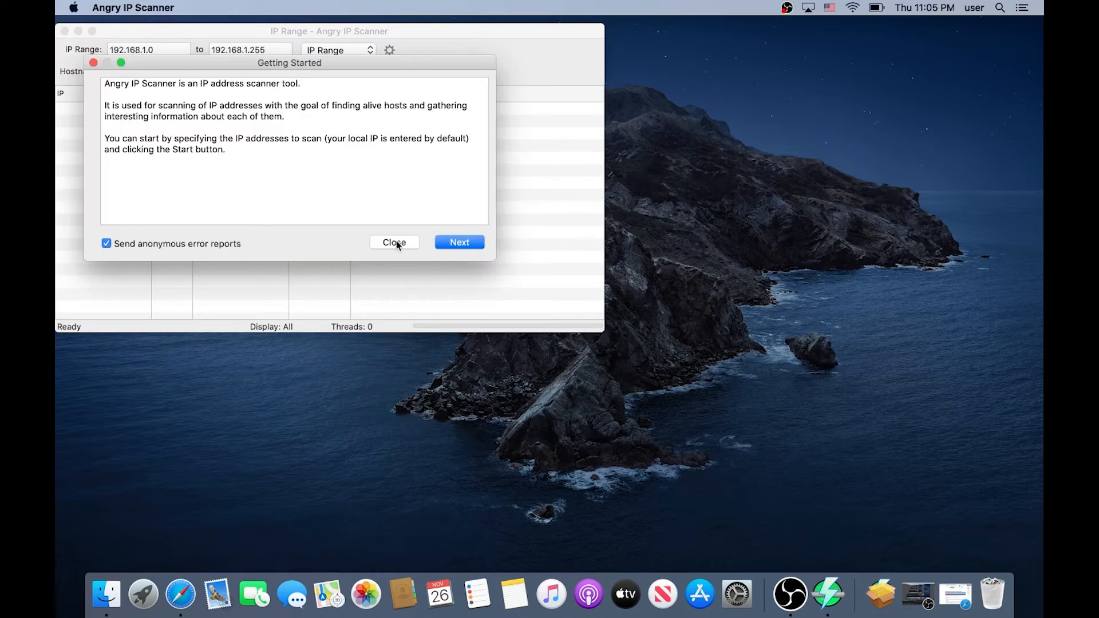
{"action": "left_click", "coordinate": [394, 242]}
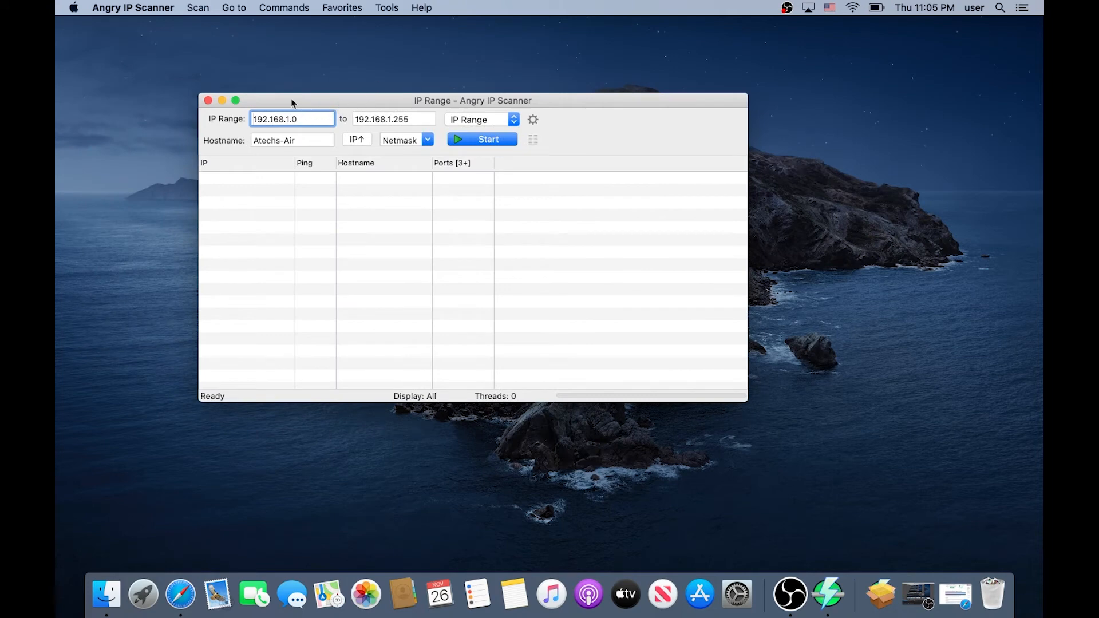
{"action": "mouse_move", "coordinate": [393, 115]}
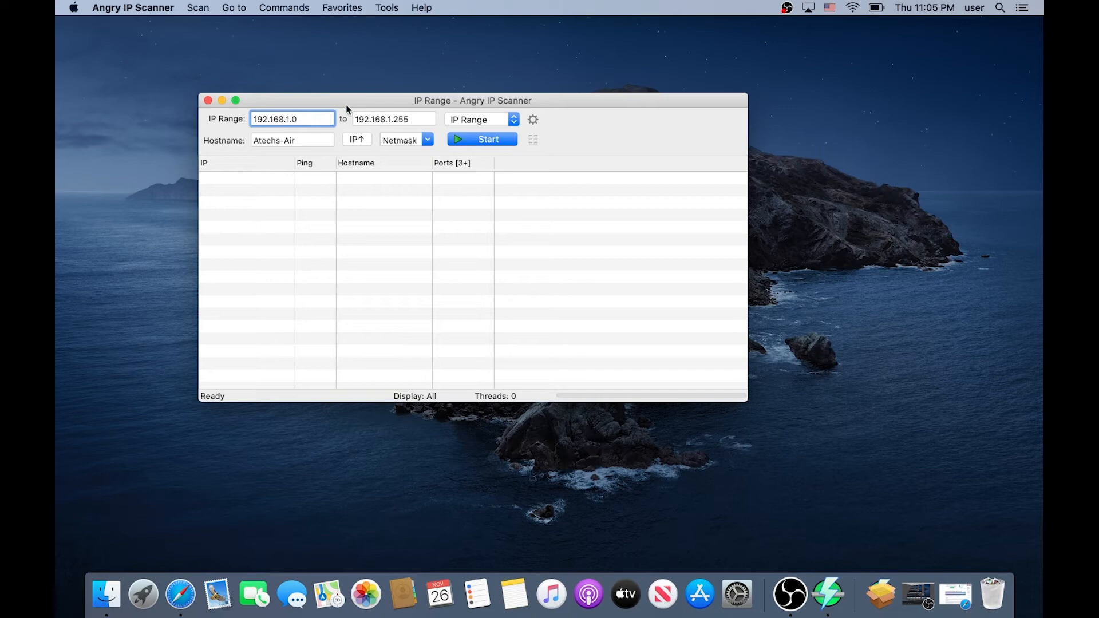
{"action": "mouse_move", "coordinate": [320, 112]}
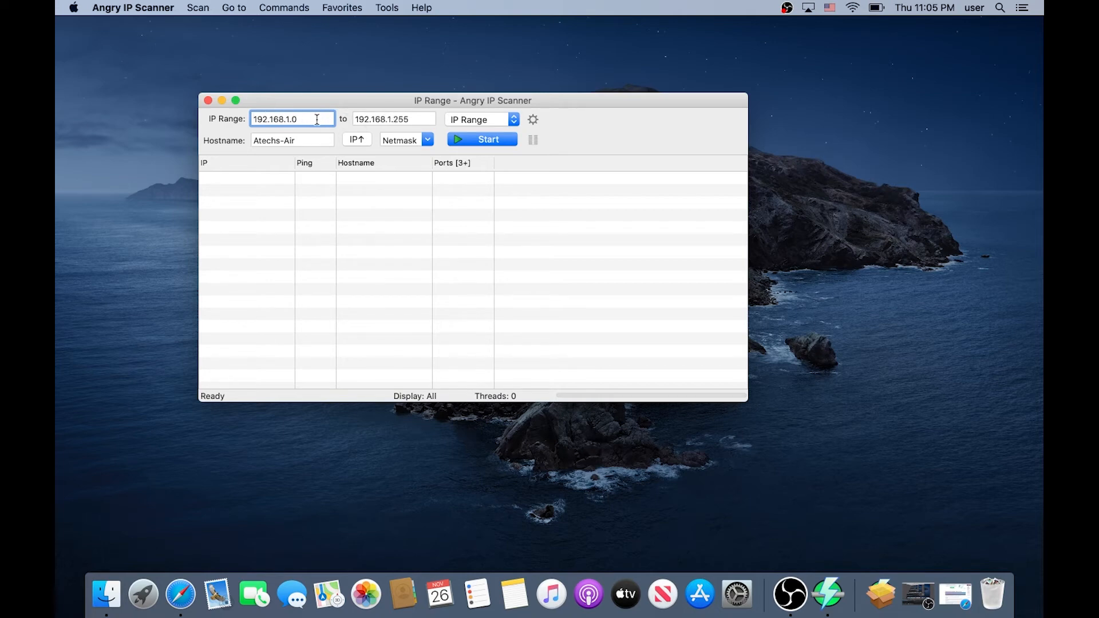
{"action": "mouse_move", "coordinate": [454, 128]}
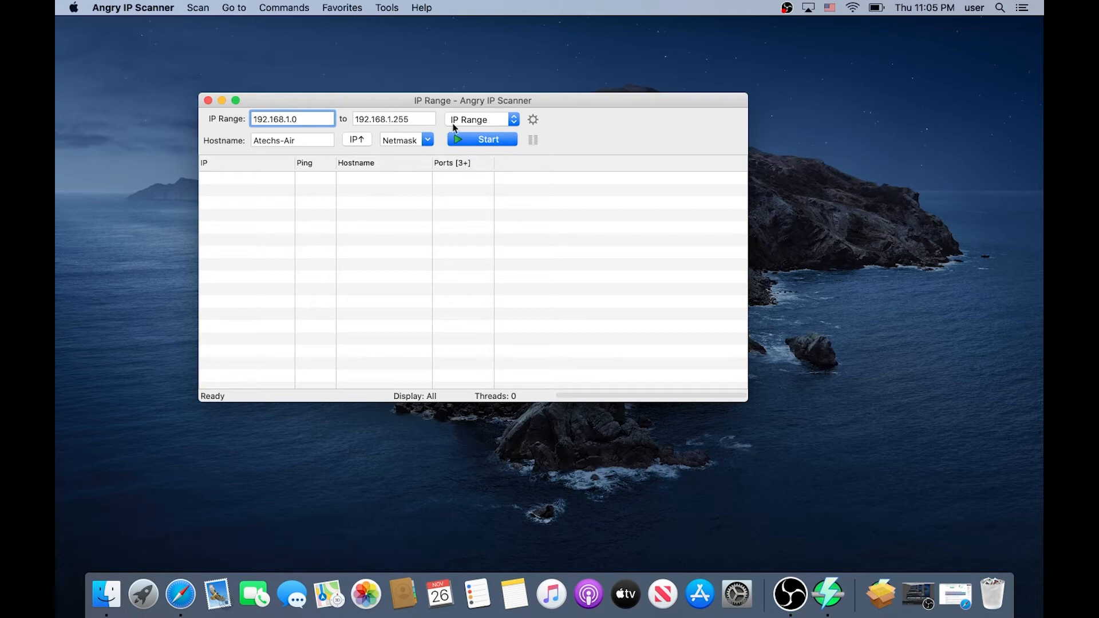
- Start scanning the 192.168.1.0–192.168.1.255 range
{"action": "left_click", "coordinate": [481, 138]}
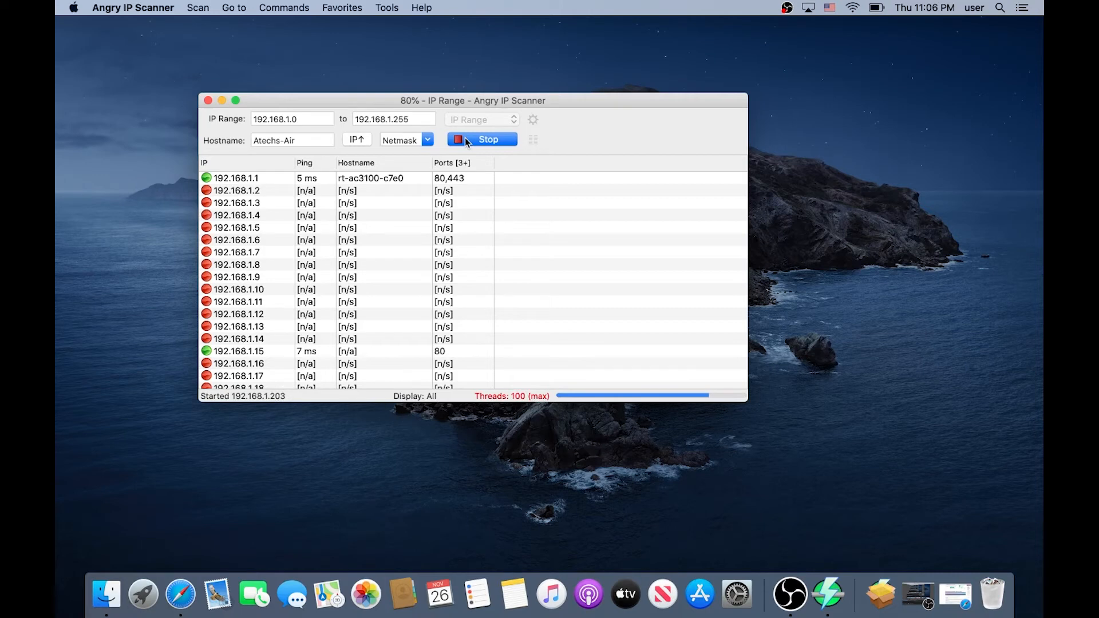
{"action": "left_click", "coordinate": [482, 138]}
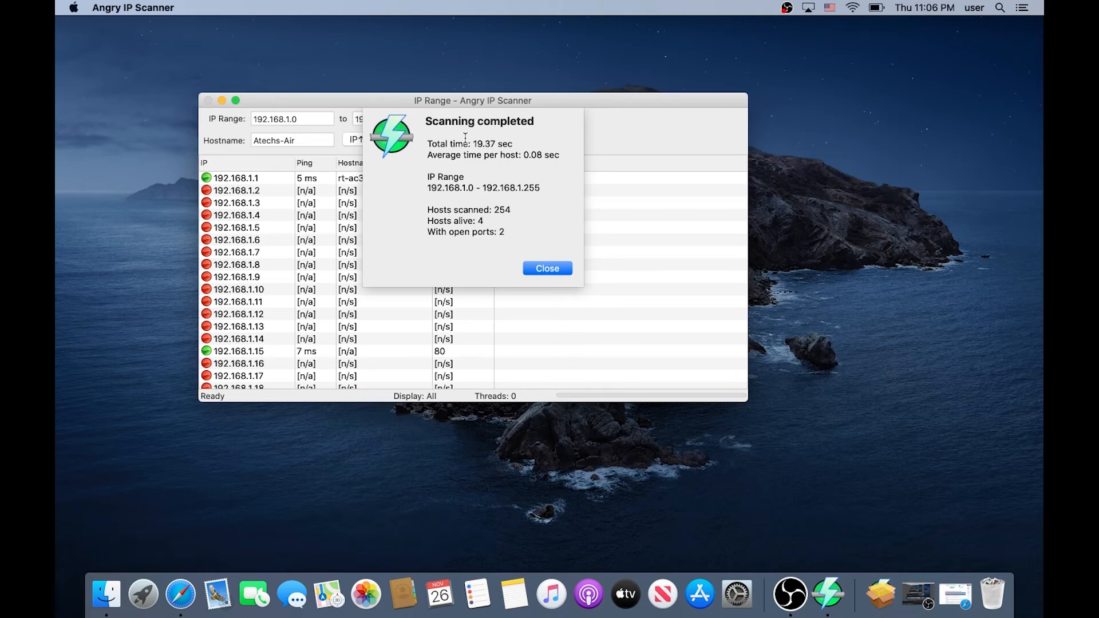
{"action": "mouse_move", "coordinate": [544, 239]}
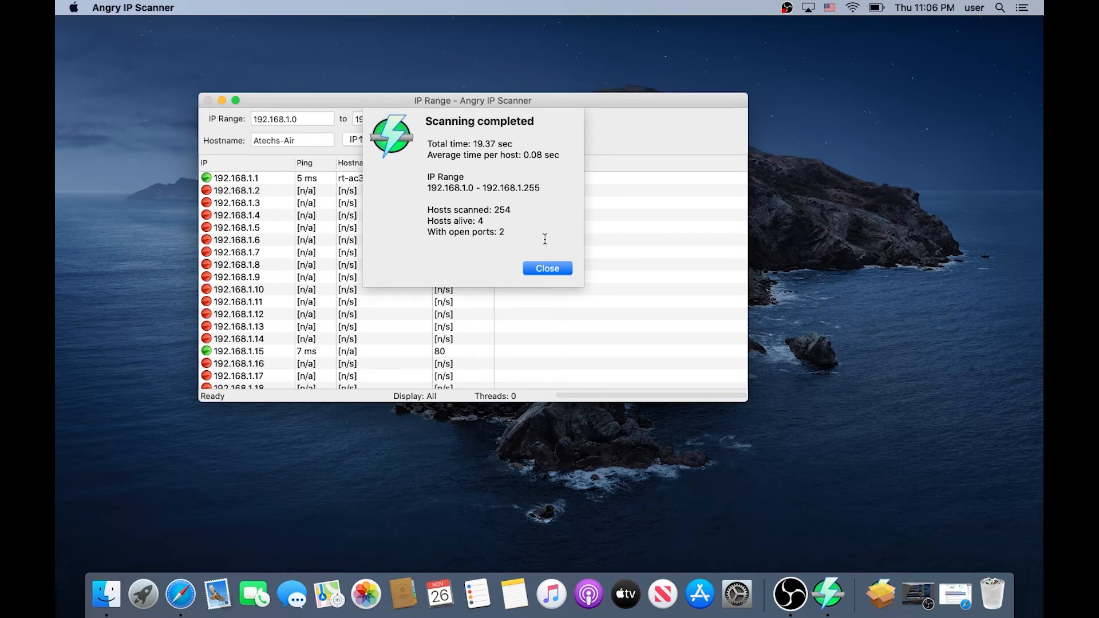
{"action": "mouse_move", "coordinate": [499, 176]}
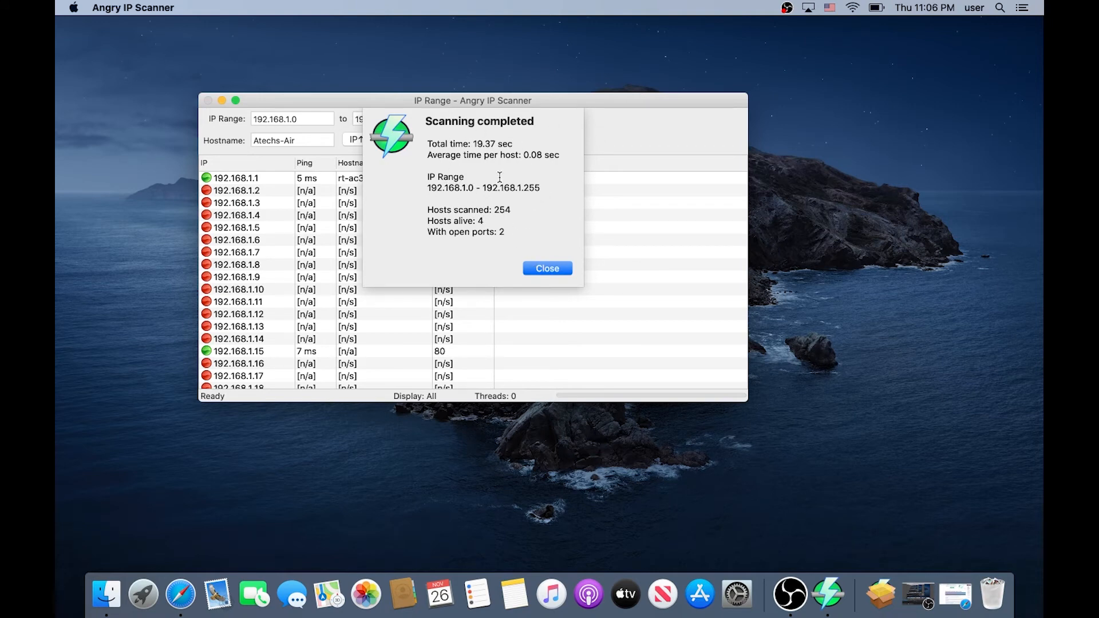
{"action": "mouse_move", "coordinate": [497, 207]}
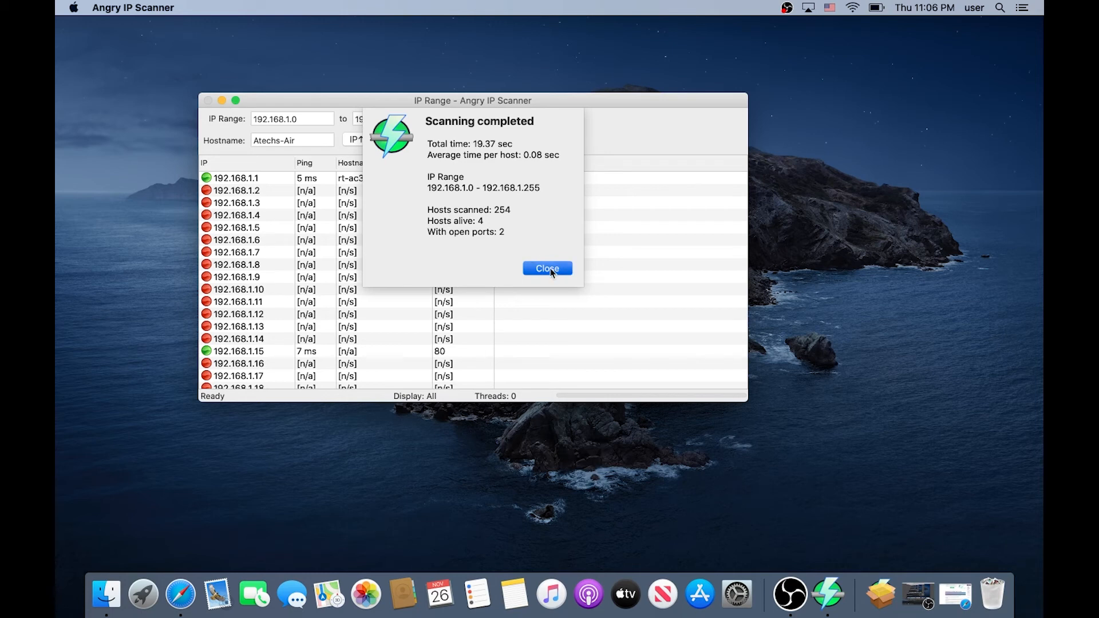
- Close the Scanning completed summary (254 scanned, 4 alive, 2 with open ports)
{"action": "left_click", "coordinate": [546, 269]}
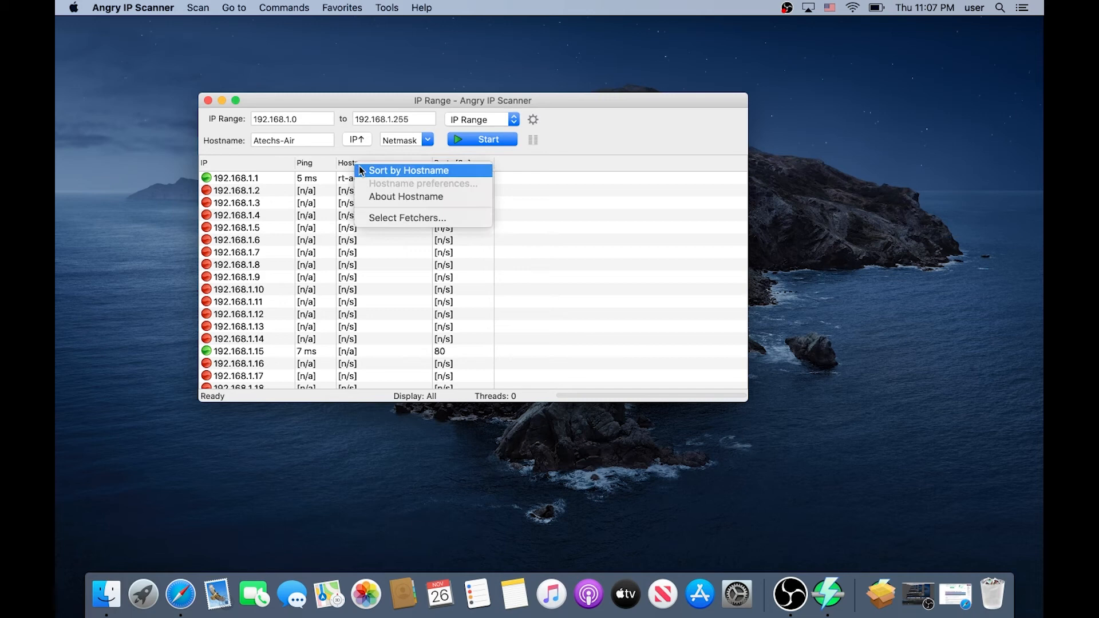
- Sort the results by the Hostname column so live hosts appear first
{"action": "left_click", "coordinate": [409, 170]}
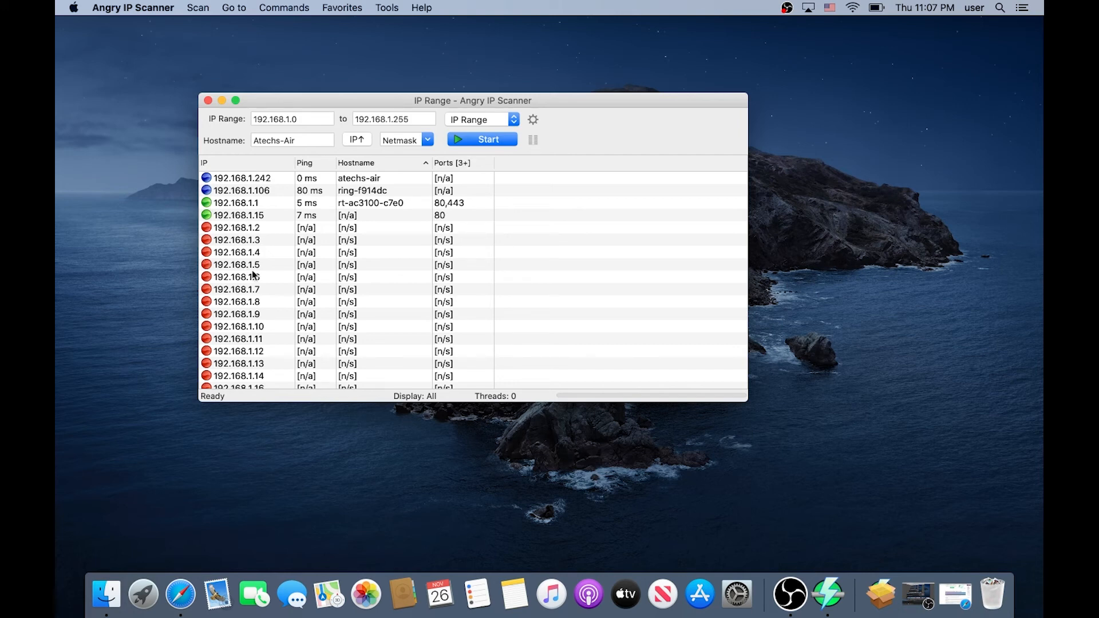
{"action": "mouse_move", "coordinate": [244, 219]}
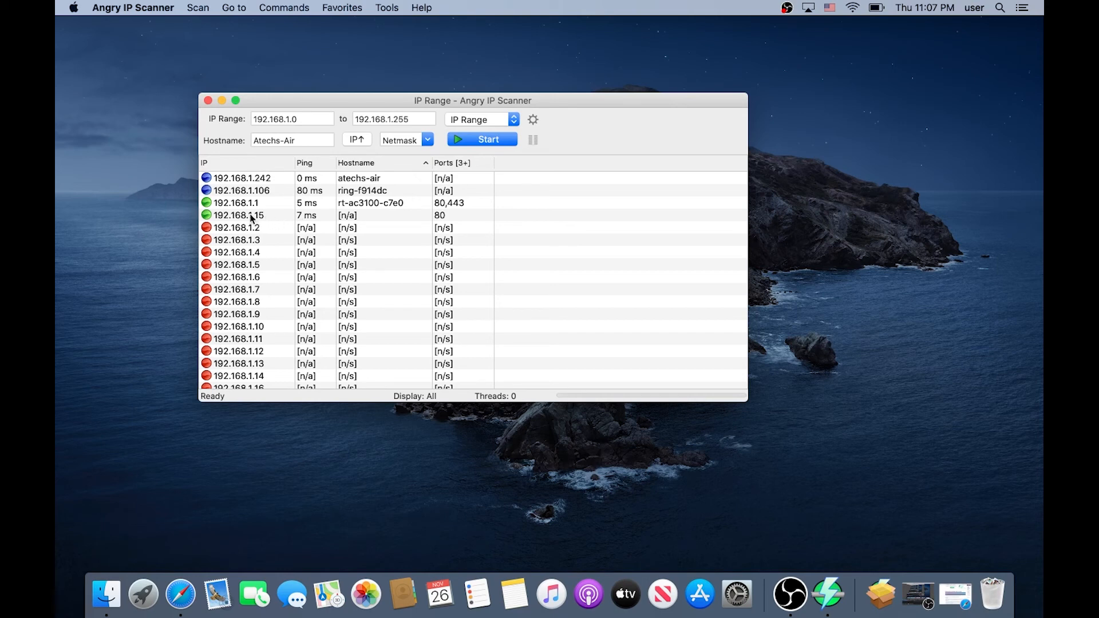
{"action": "mouse_move", "coordinate": [372, 216]}
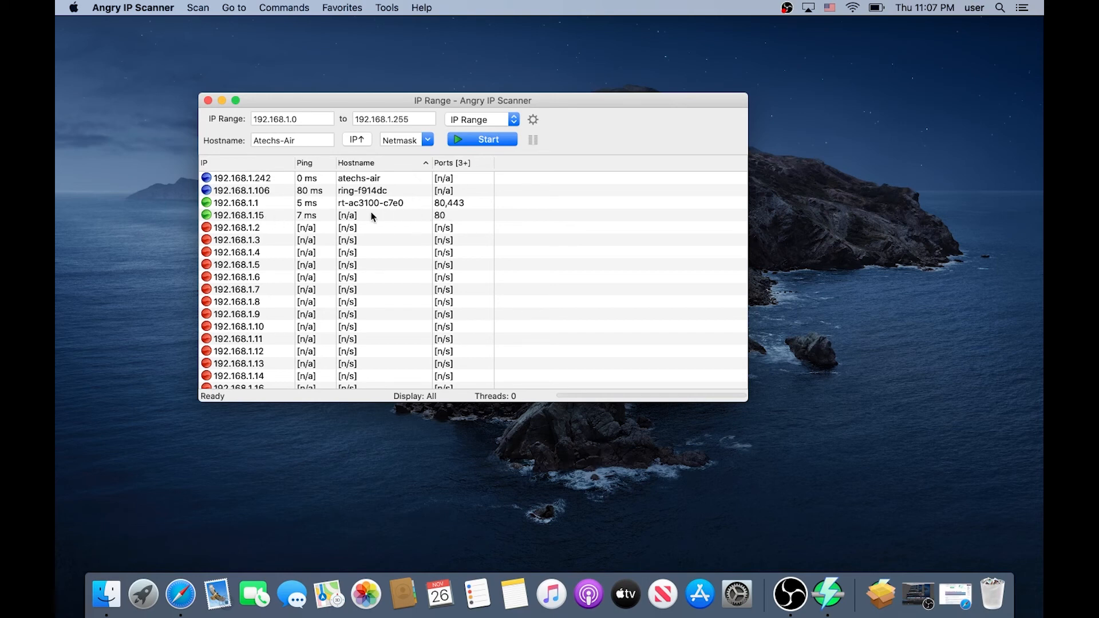
{"action": "mouse_move", "coordinate": [445, 213]}
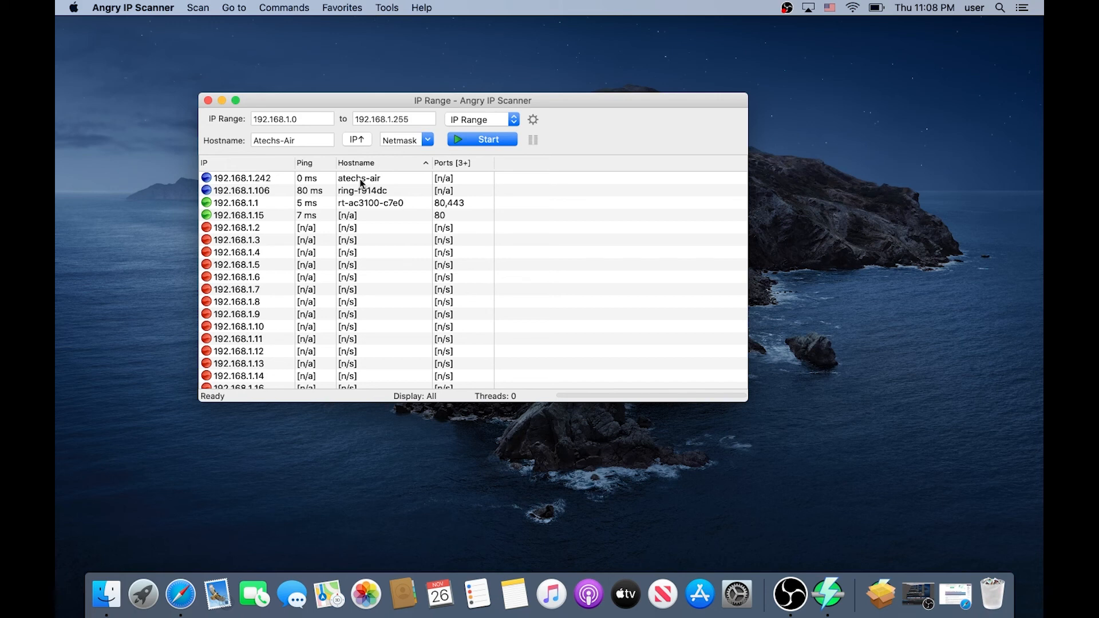
{"action": "mouse_move", "coordinate": [235, 182]}
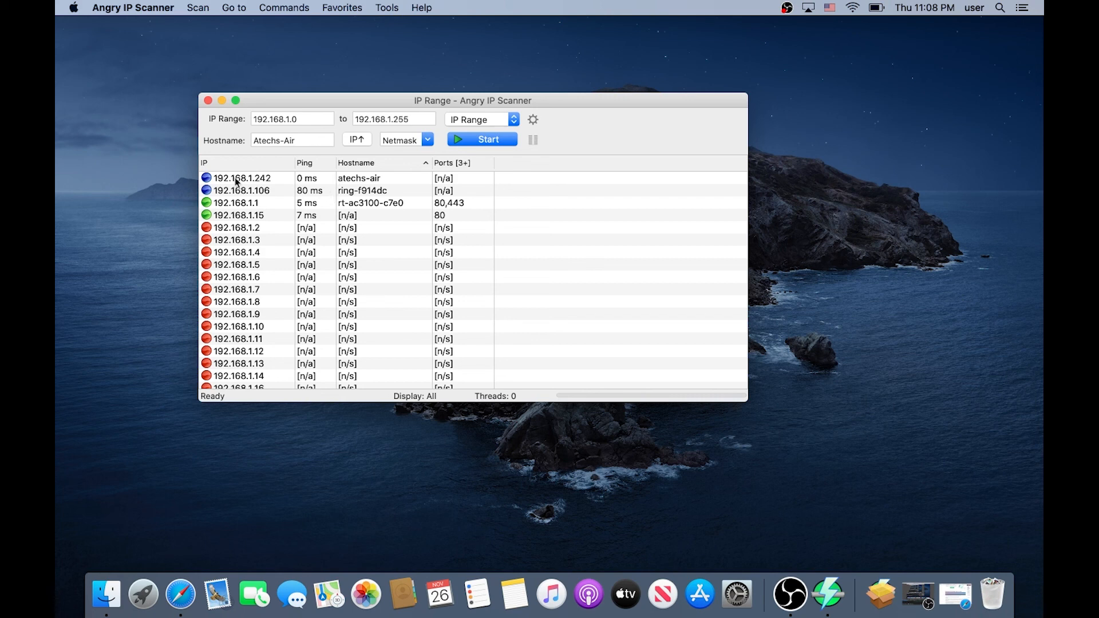
{"action": "mouse_move", "coordinate": [462, 172]}
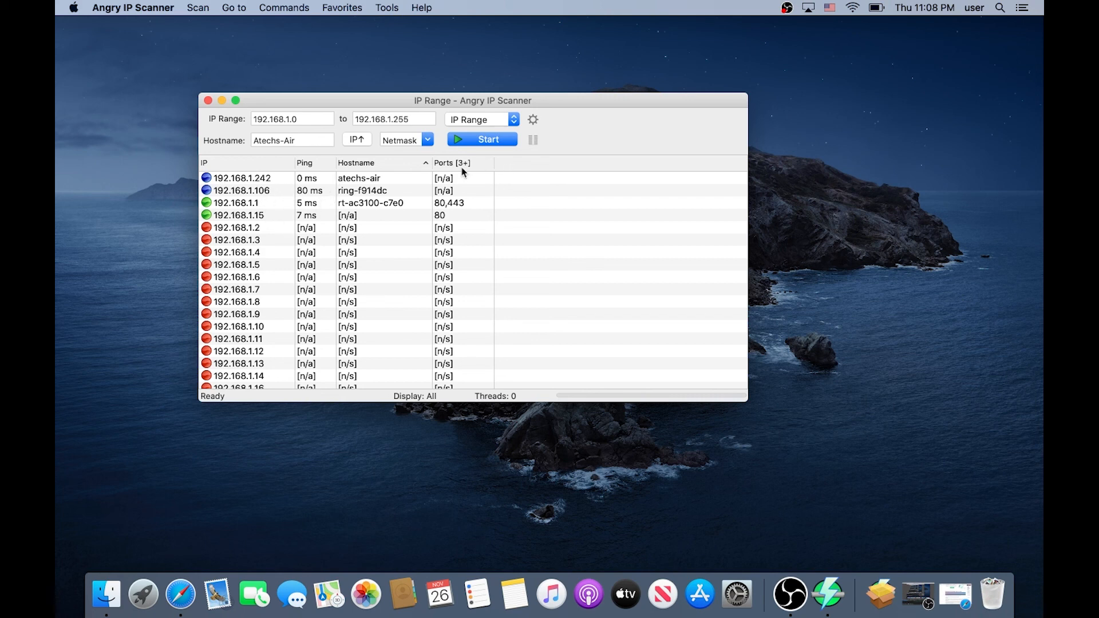
{"action": "mouse_move", "coordinate": [454, 212]}
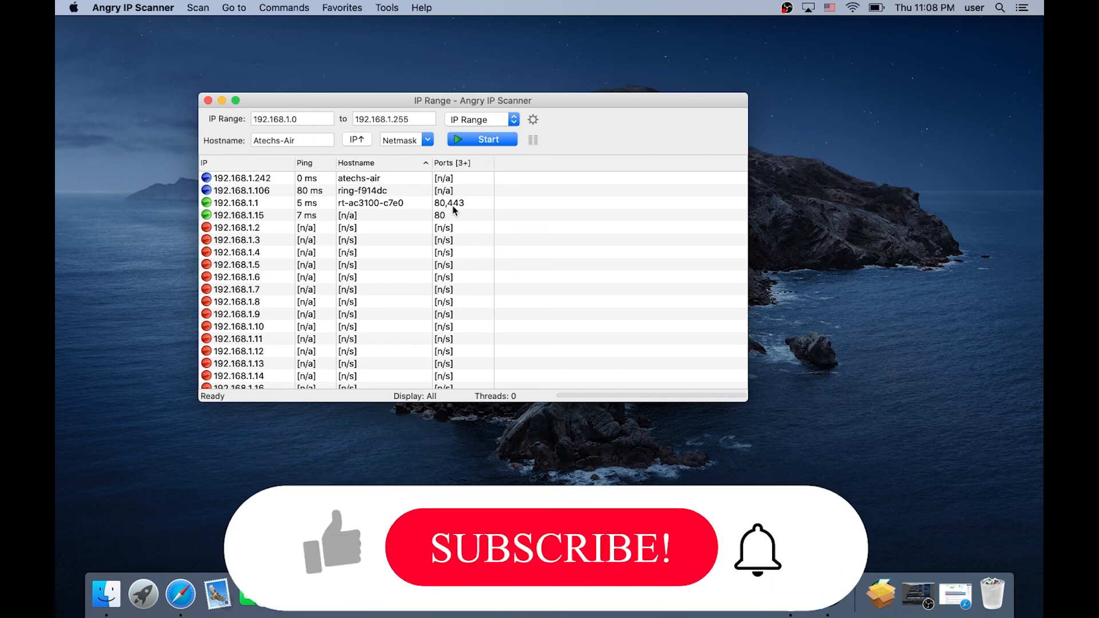
{"action": "left_click", "coordinate": [551, 549]}
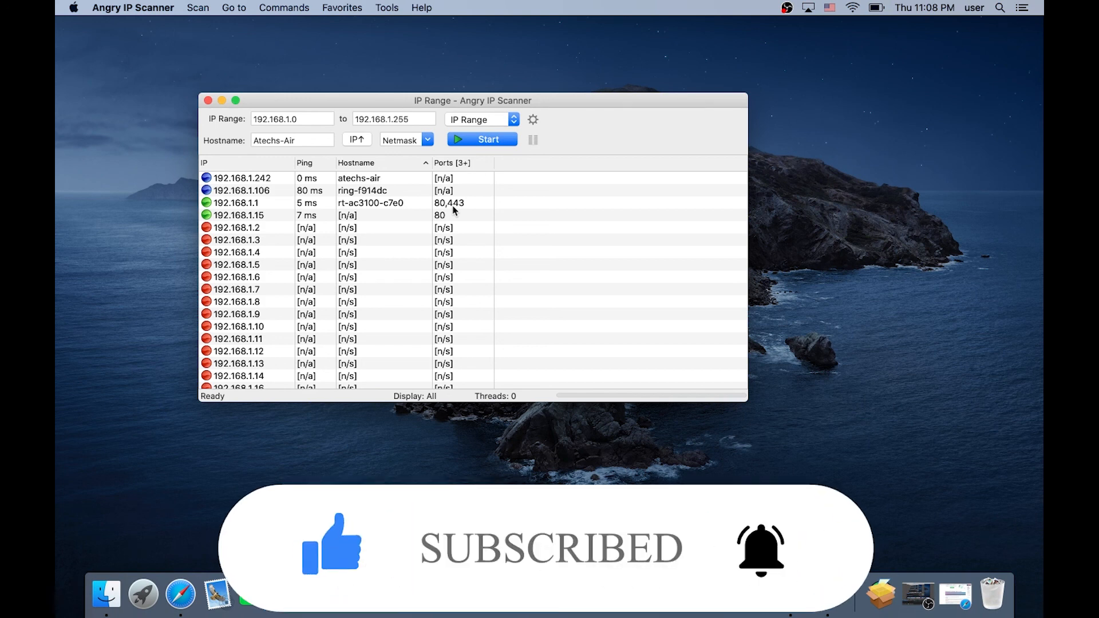